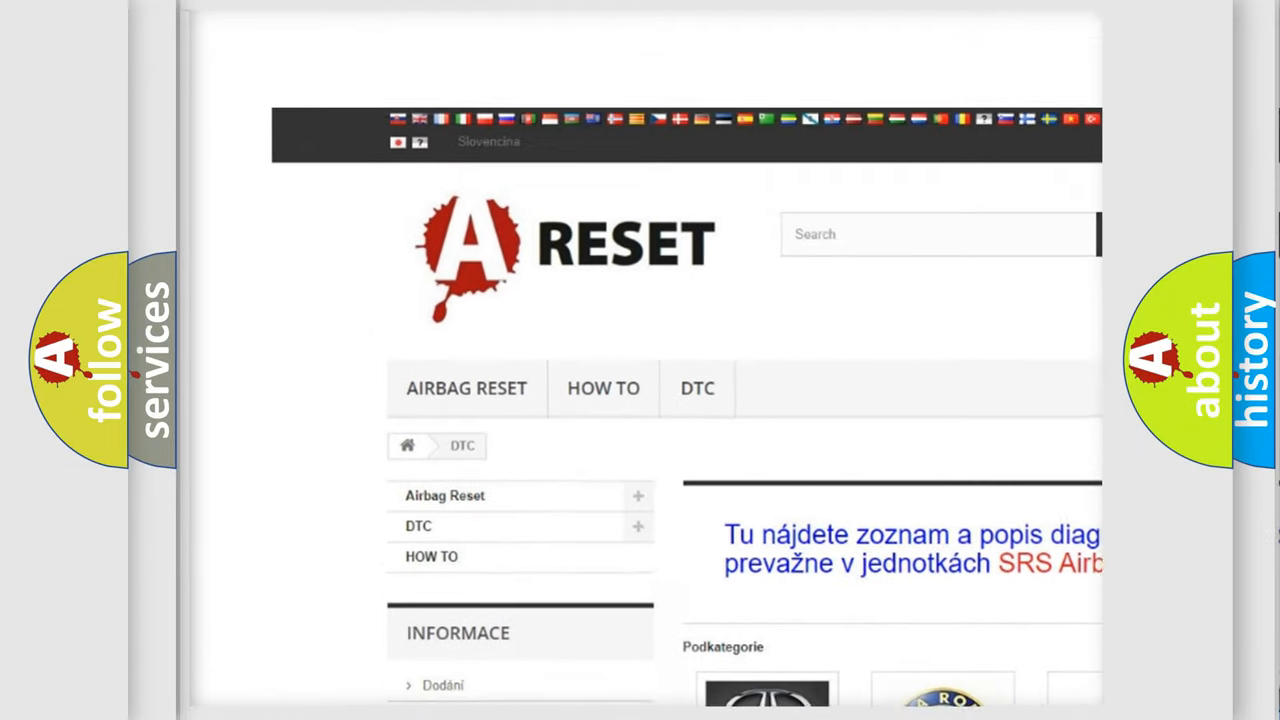
Open the Alfa Romeo DTC page and scroll through its airbag fault codes to the C and P codes.
scroll("down", 3)
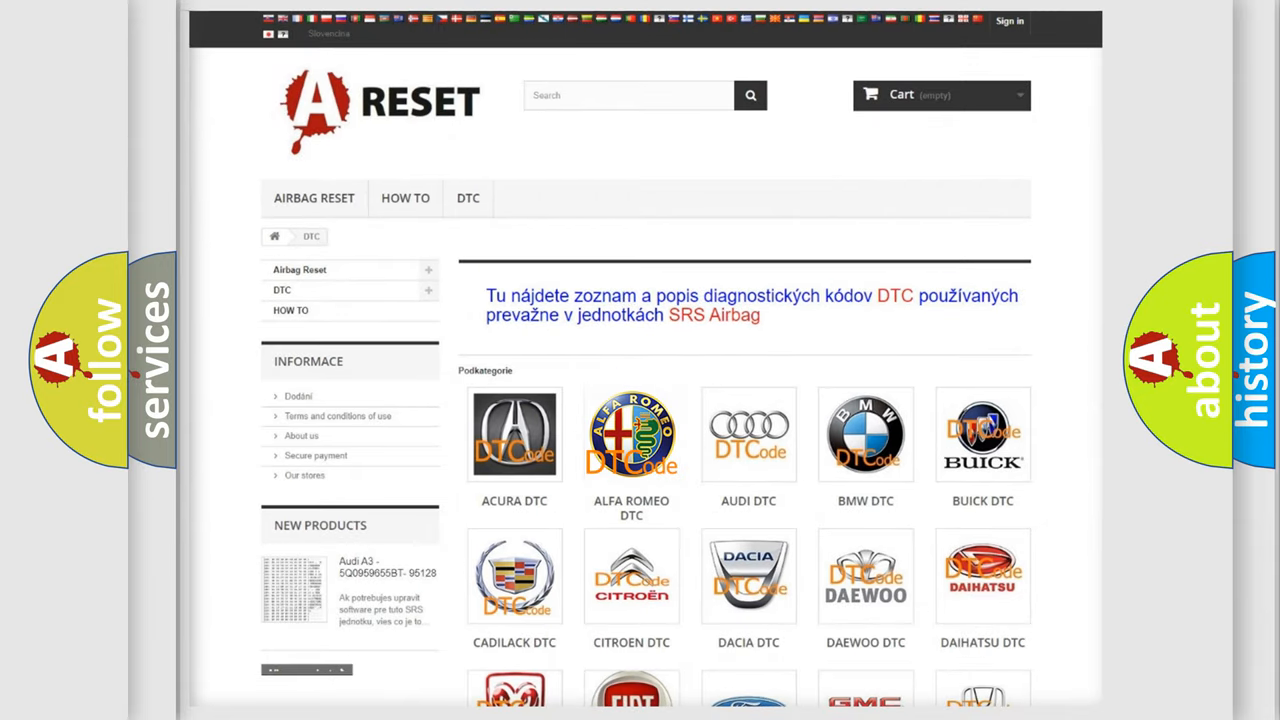
left_click(631, 434)
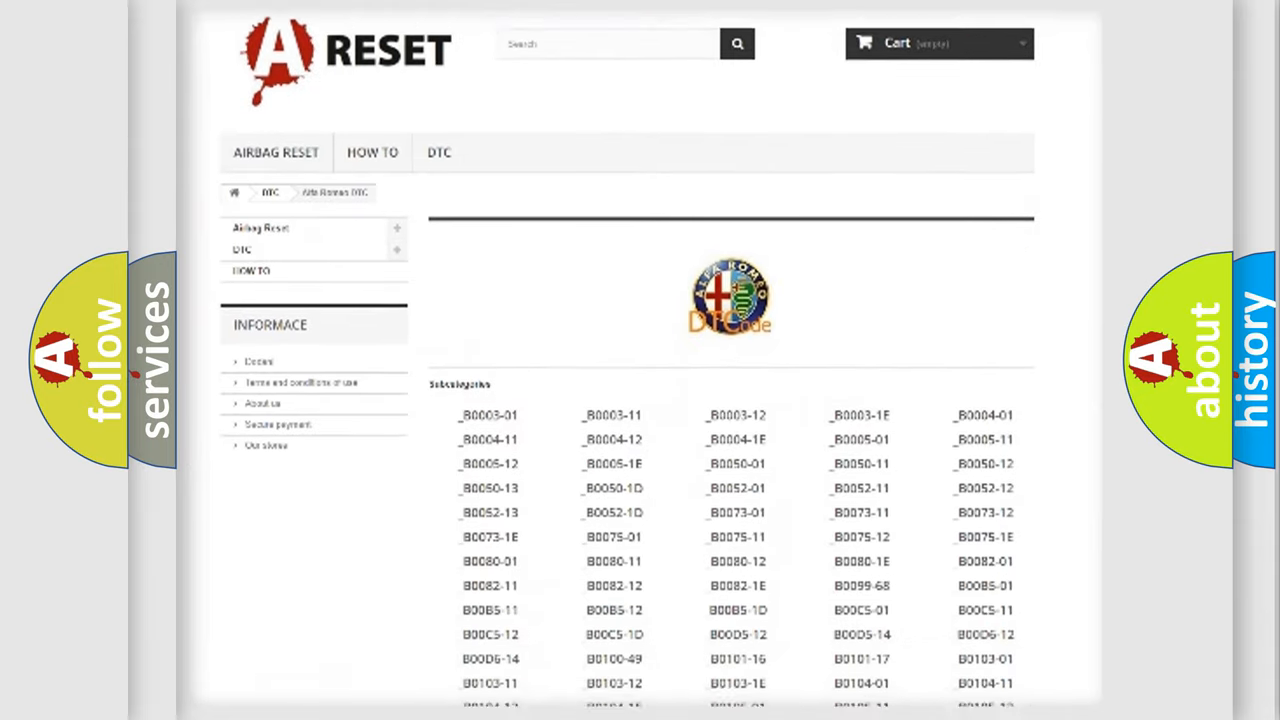
scroll("down", 3)
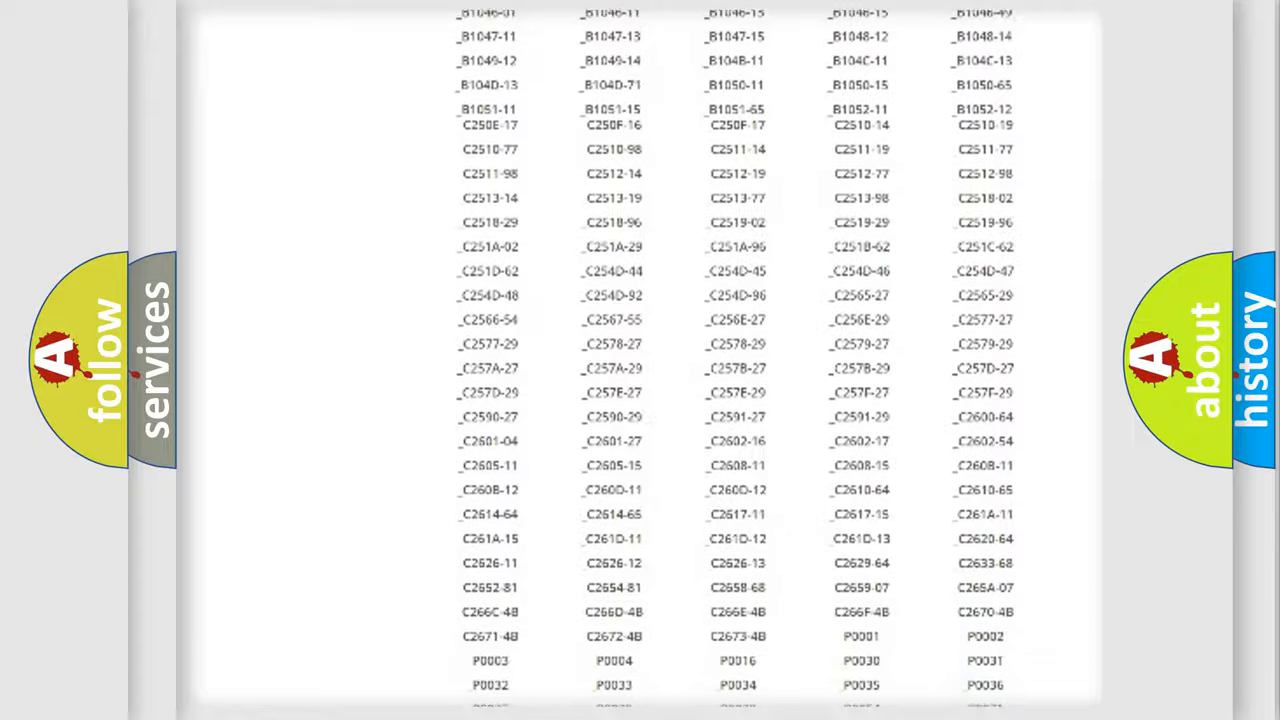